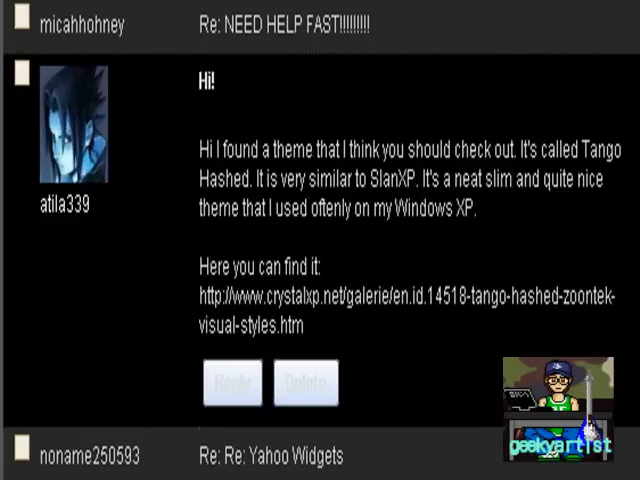
{"action": "mouse_move", "coordinate": [96, 316]}
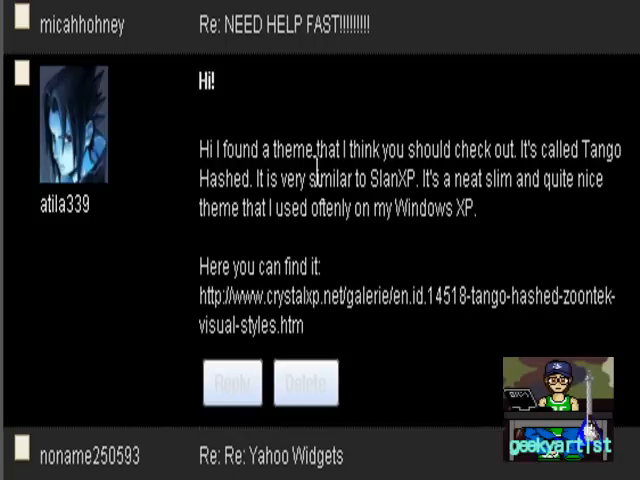
{"action": "mouse_move", "coordinate": [222, 148]}
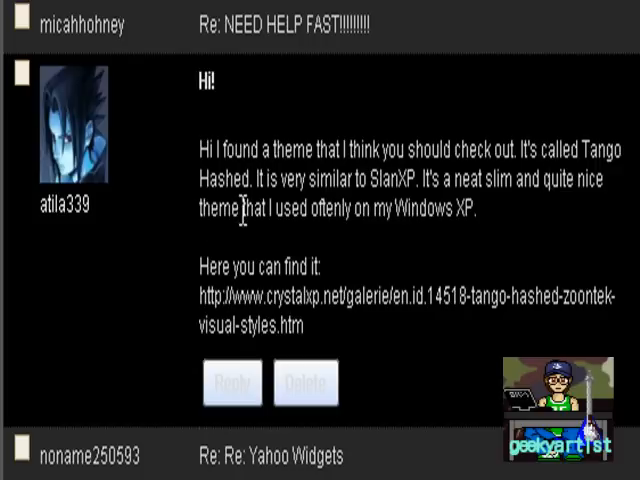
{"action": "mouse_move", "coordinate": [476, 240]}
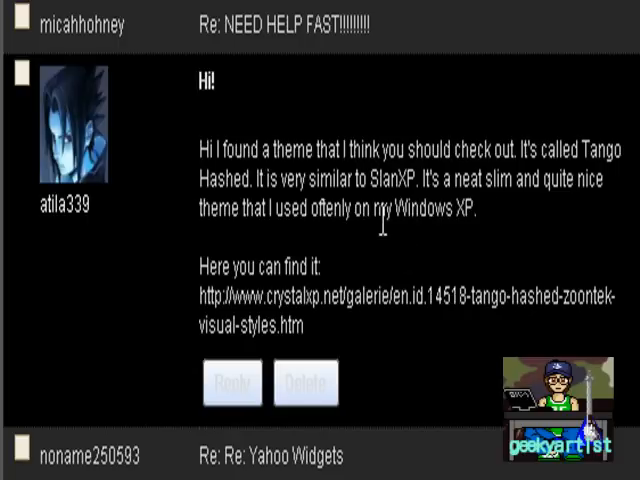
{"action": "mouse_move", "coordinate": [488, 244]}
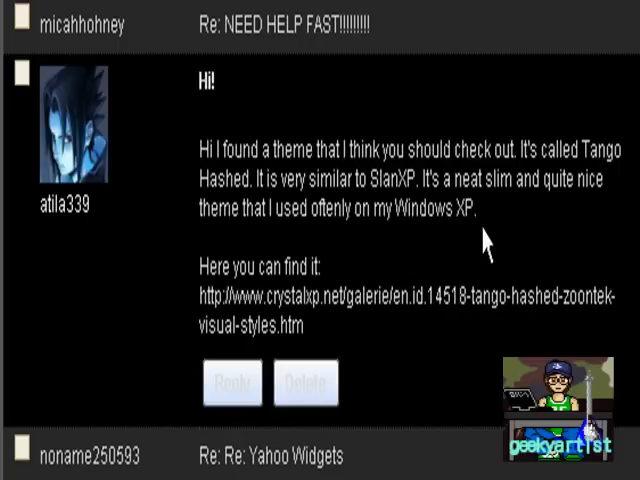
{"action": "mouse_move", "coordinate": [446, 360]}
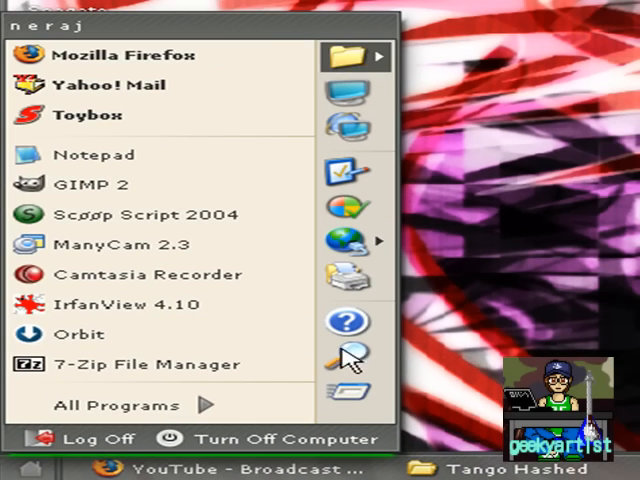
{"action": "mouse_move", "coordinate": [340, 244]}
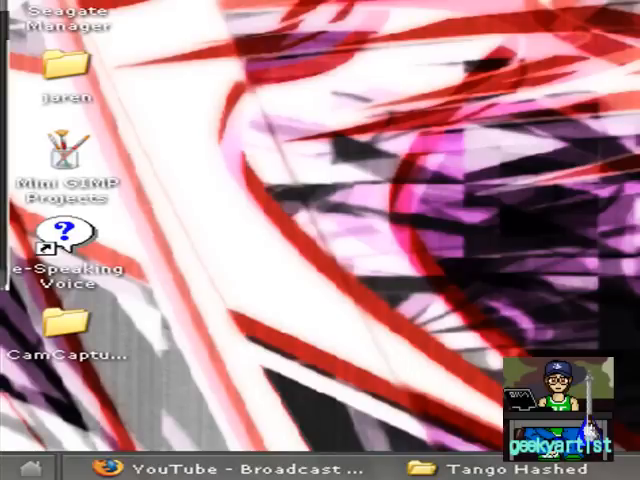
Leave the browser and bring the Windows XP desktop into view
{"action": "left_click", "coordinate": [24, 468]}
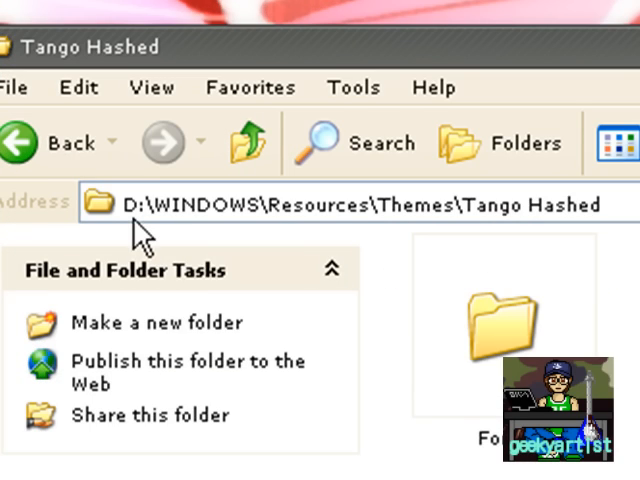
{"action": "mouse_move", "coordinate": [336, 230]}
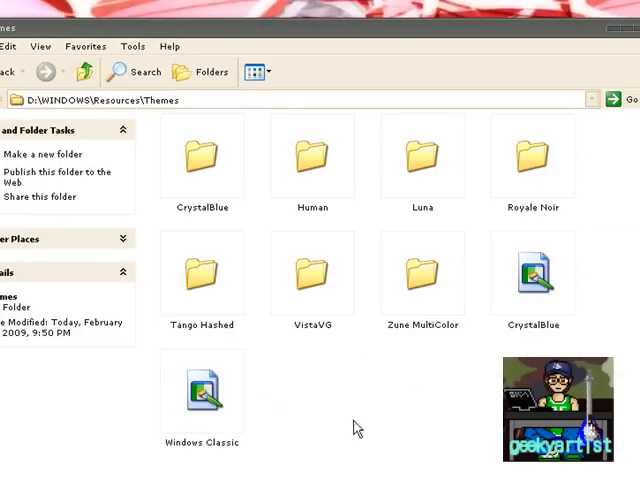
{"action": "mouse_move", "coordinate": [268, 336]}
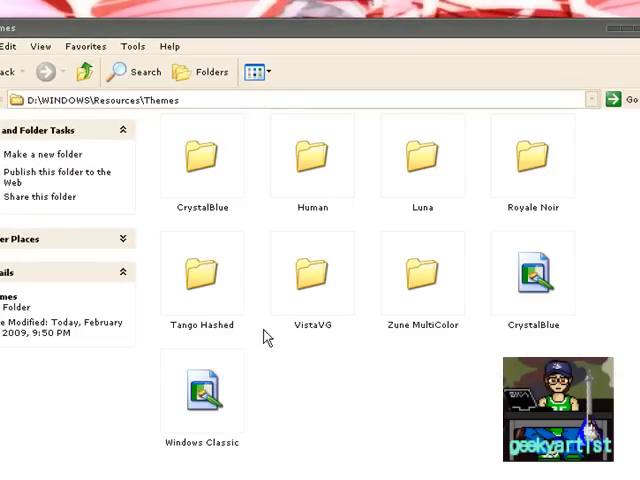
{"action": "mouse_move", "coordinate": [308, 408]}
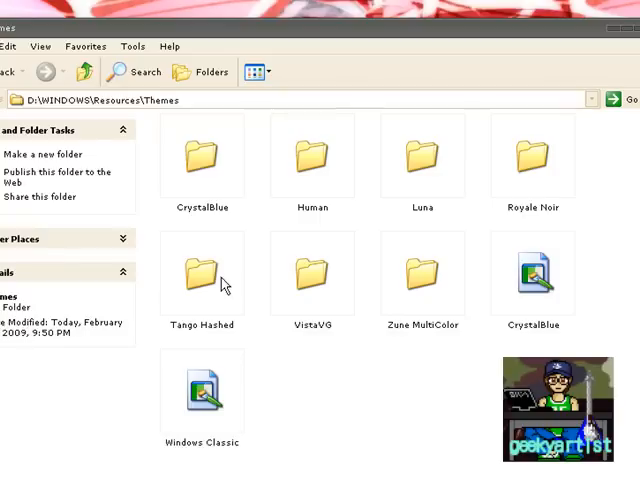
Load the Tango Glossy visual style from the Tango Hashed theme folder into Display Properties
{"action": "double_click", "coordinate": [202, 272]}
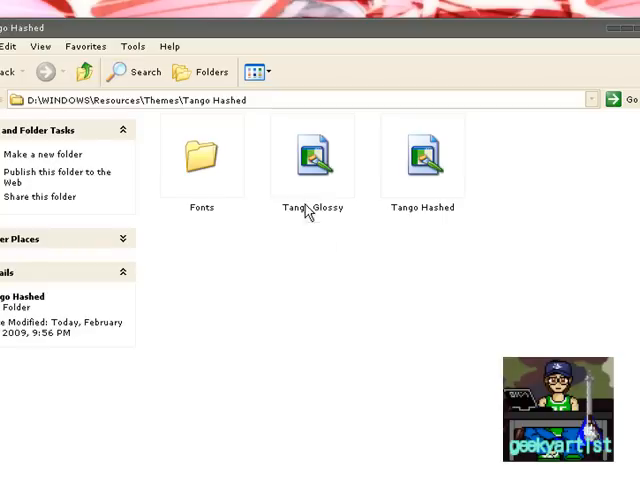
{"action": "left_click", "coordinate": [312, 156]}
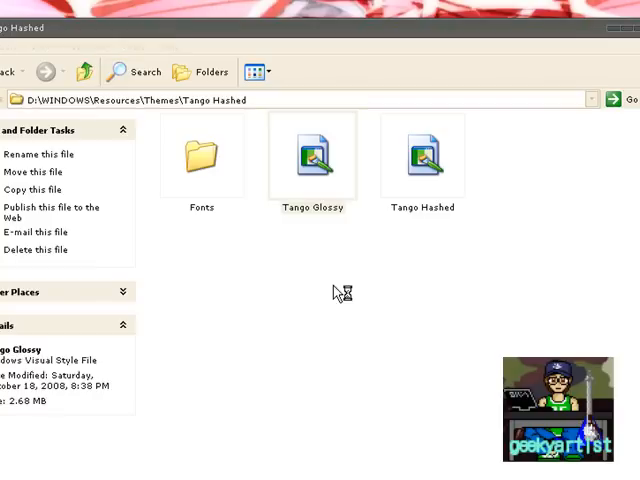
{"action": "double_click", "coordinate": [312, 156]}
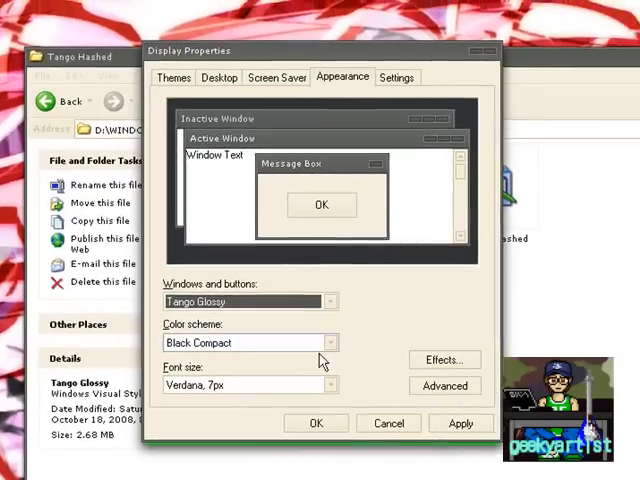
Set the Tango Glossy colour scheme to Blue and apply it
{"action": "left_click", "coordinate": [332, 342]}
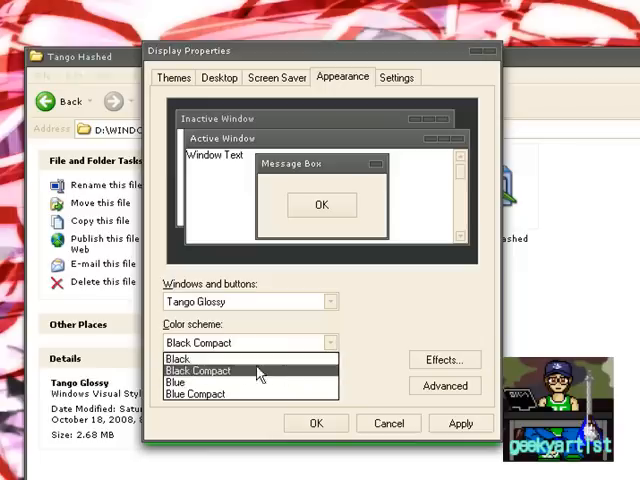
{"action": "left_click", "coordinate": [176, 382]}
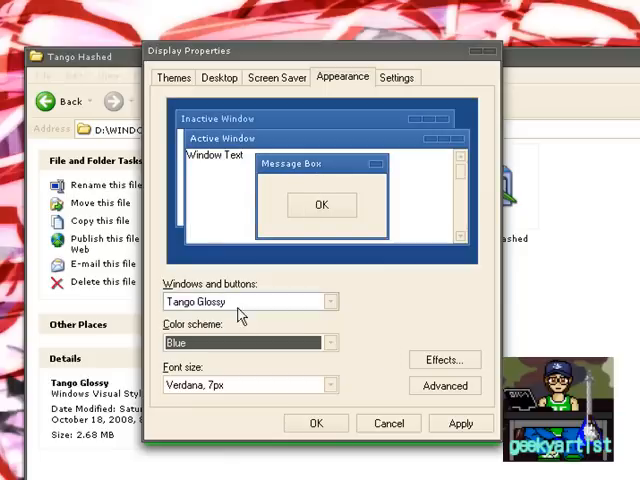
{"action": "left_click", "coordinate": [328, 300]}
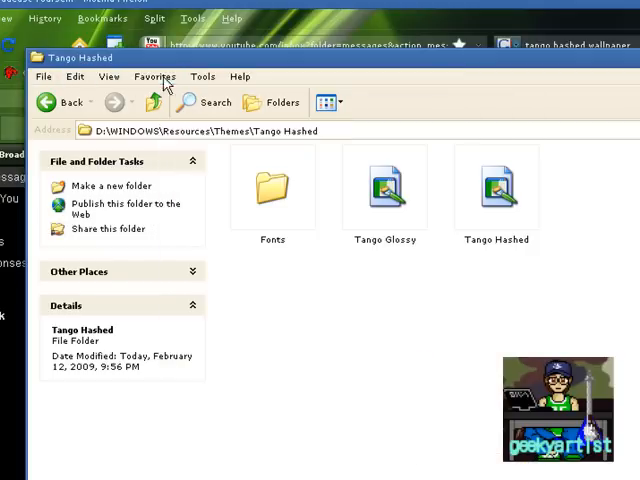
{"action": "mouse_move", "coordinate": [448, 330]}
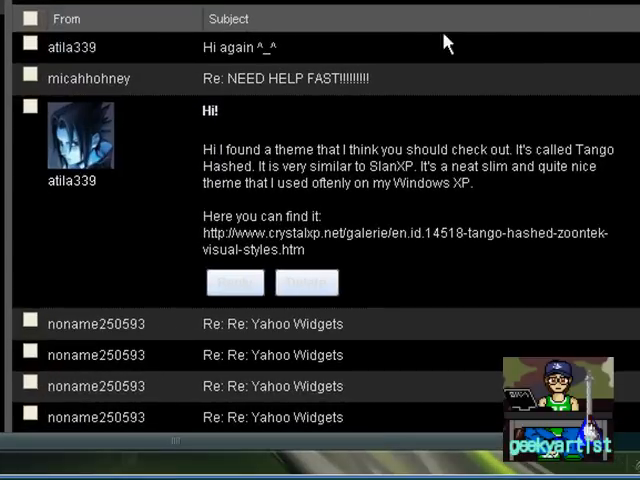
{"action": "mouse_move", "coordinate": [130, 202]}
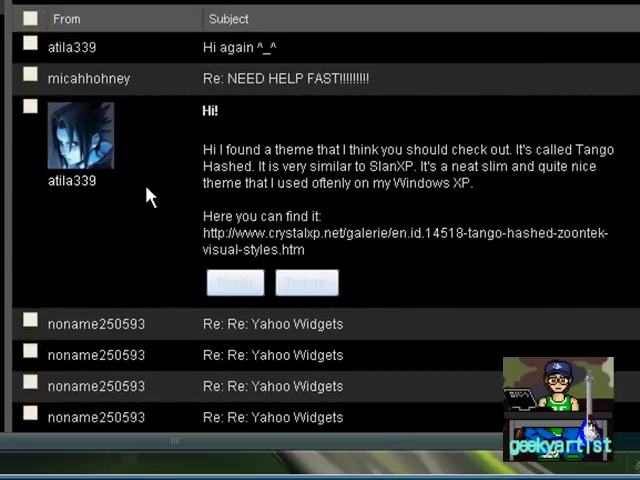
{"action": "mouse_move", "coordinate": [148, 196]}
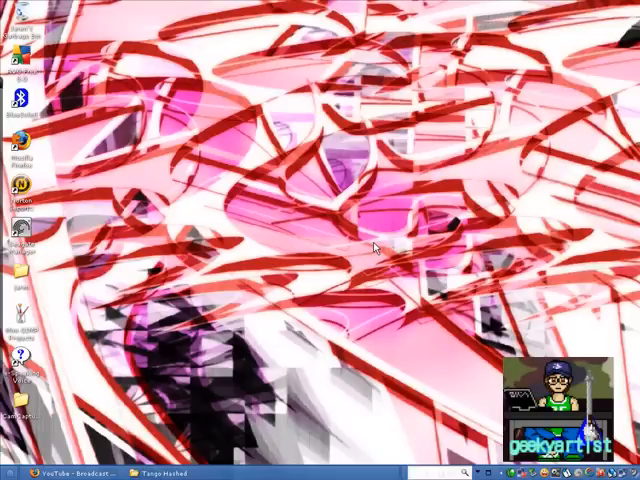
{"action": "mouse_move", "coordinate": [368, 164]}
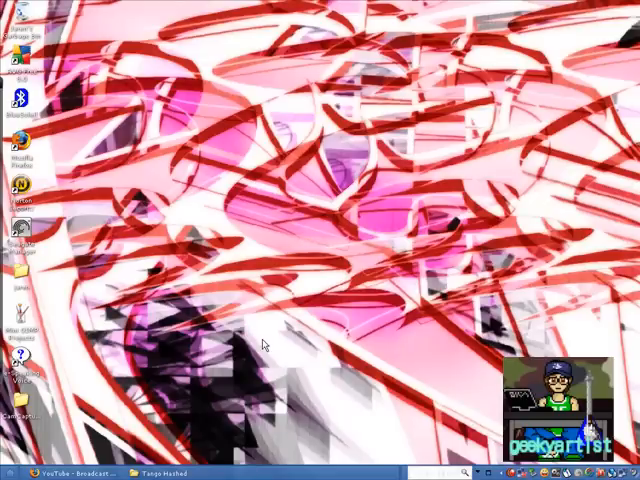
{"action": "mouse_move", "coordinate": [248, 312]}
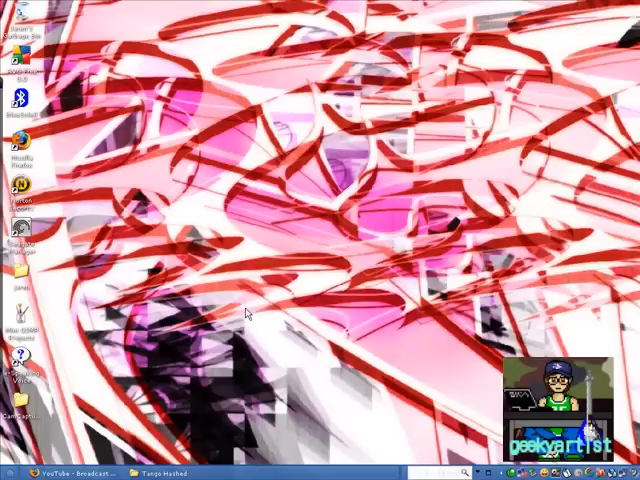